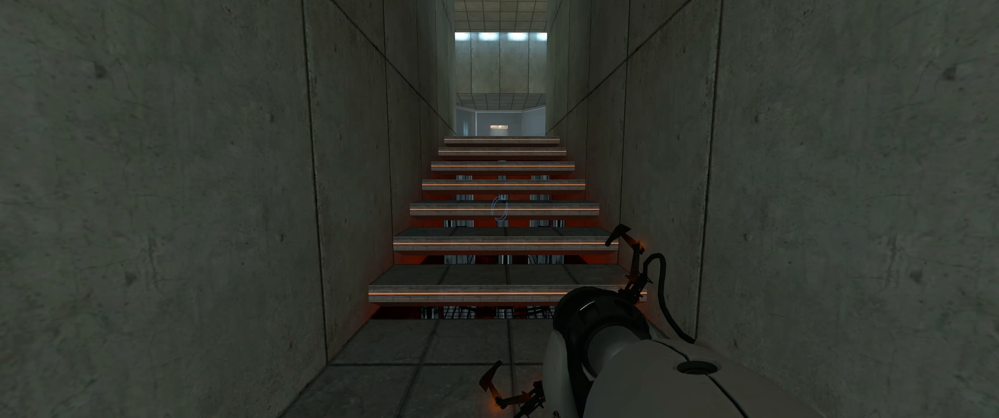
key("w")
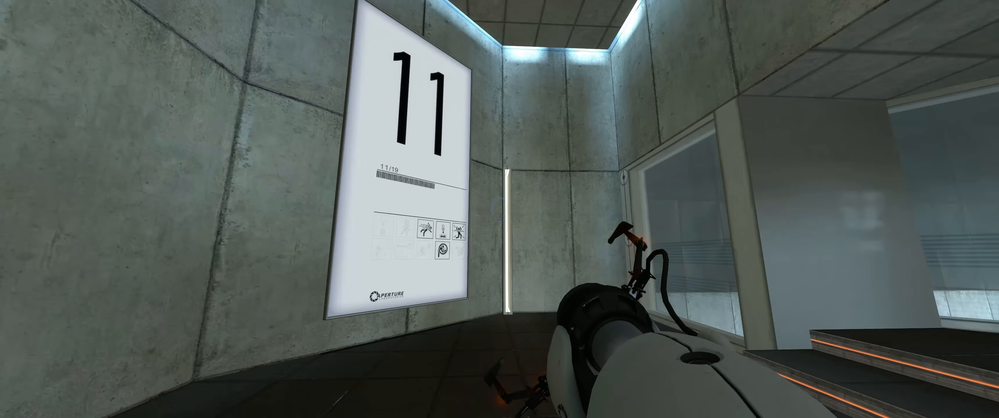
mouse_move(499, 209)
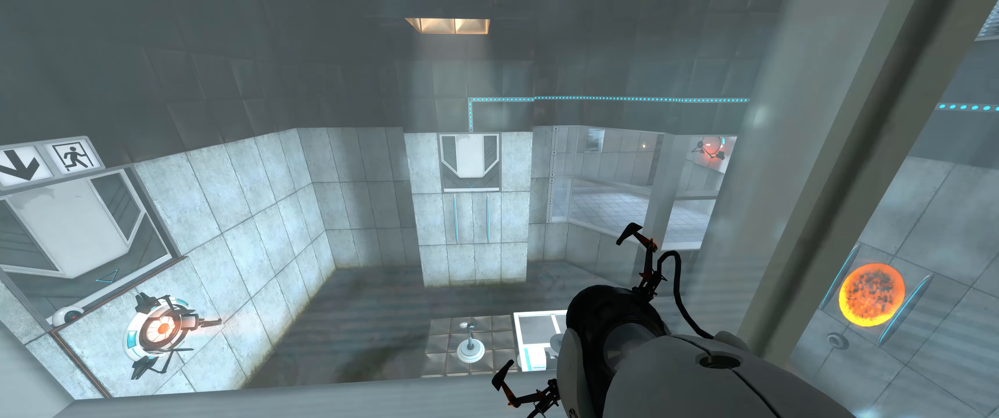
mouse_move(500, 209)
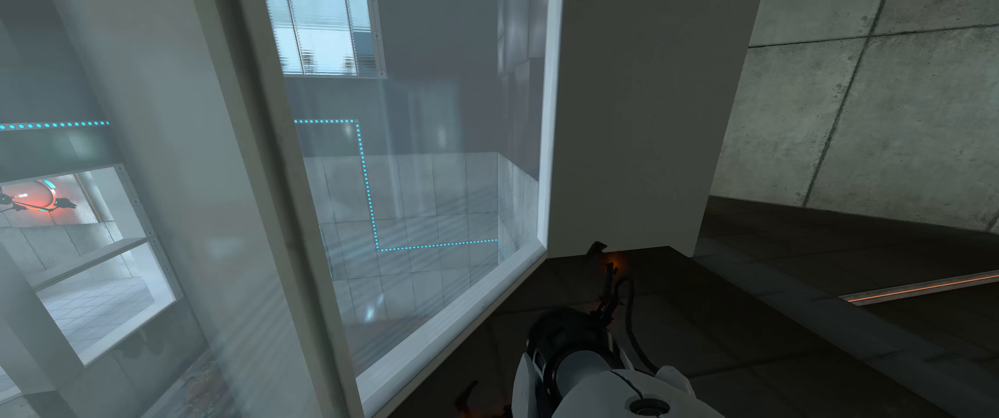
left_click(499, 209)
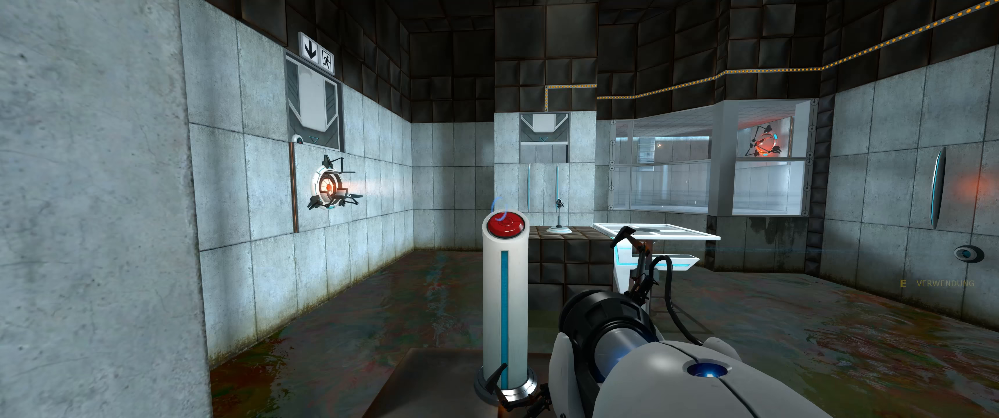
left_click(499, 209)
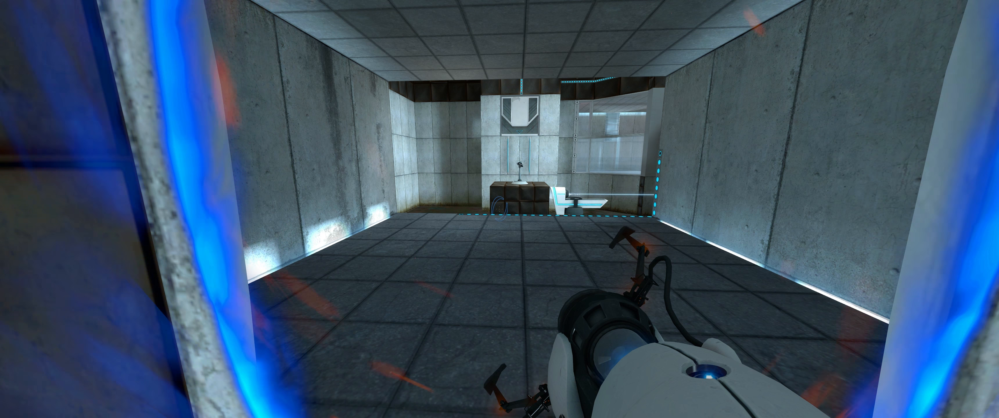
mouse_move(500, 209)
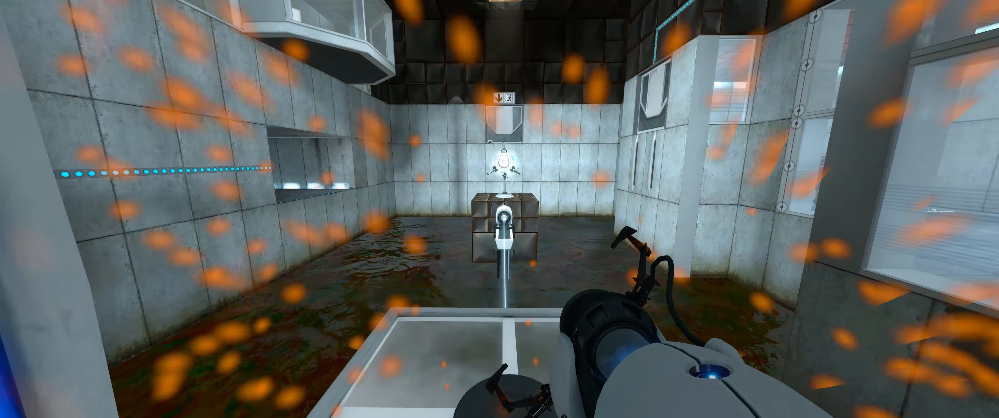
mouse_move(499, 209)
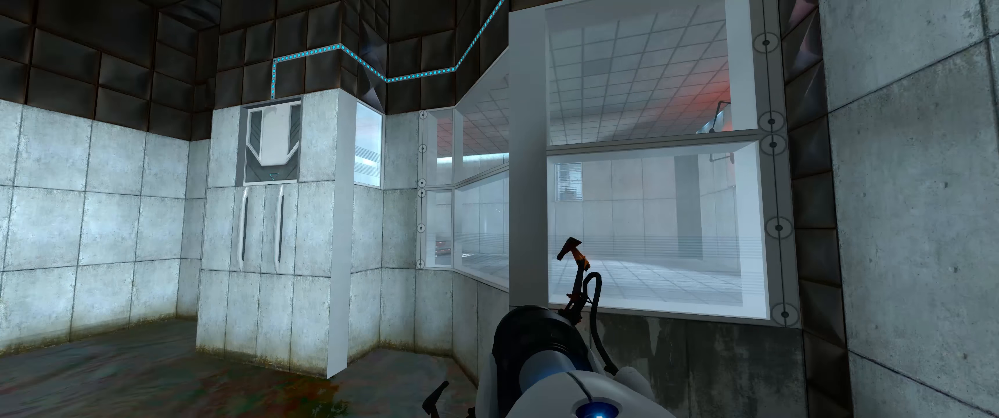
mouse_move(499, 209)
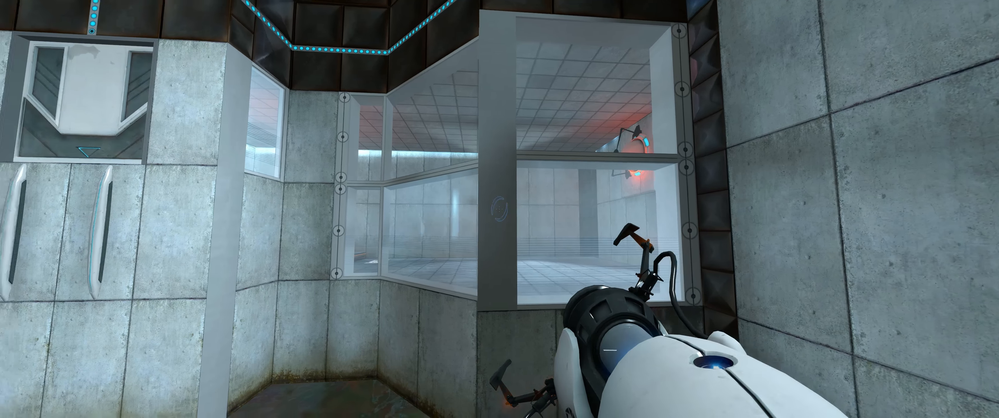